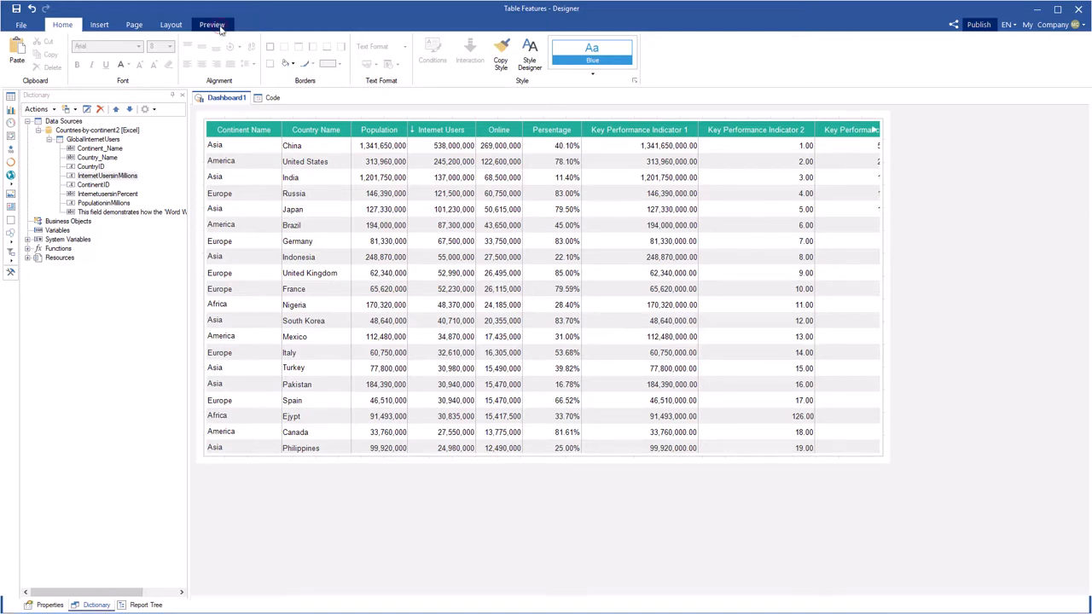
Step: Freeze the first two table columns and open the table's column editor
click(212, 24)
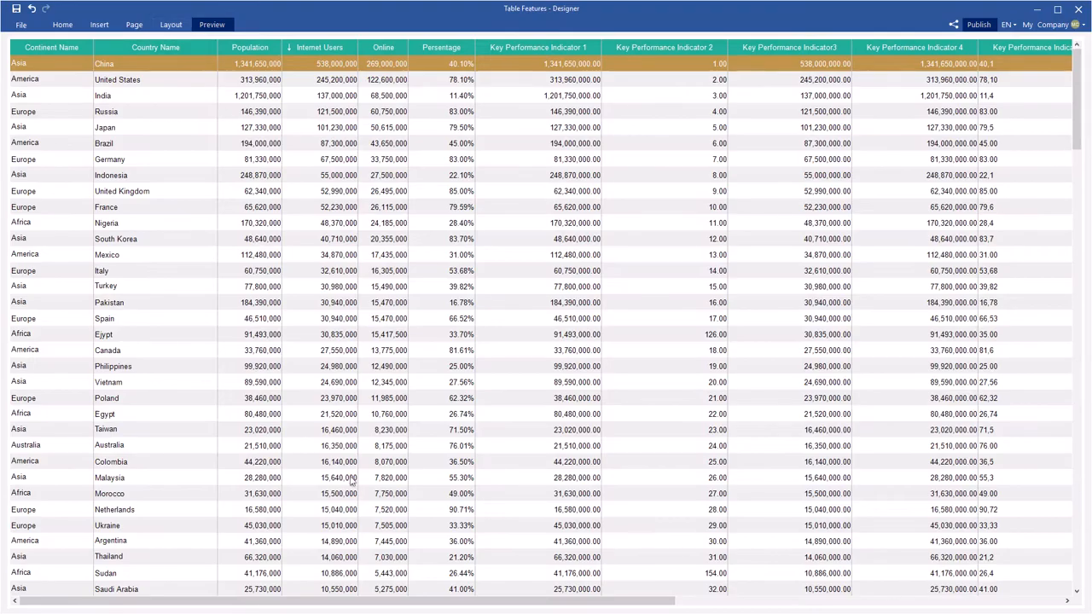
scroll(right, 3)
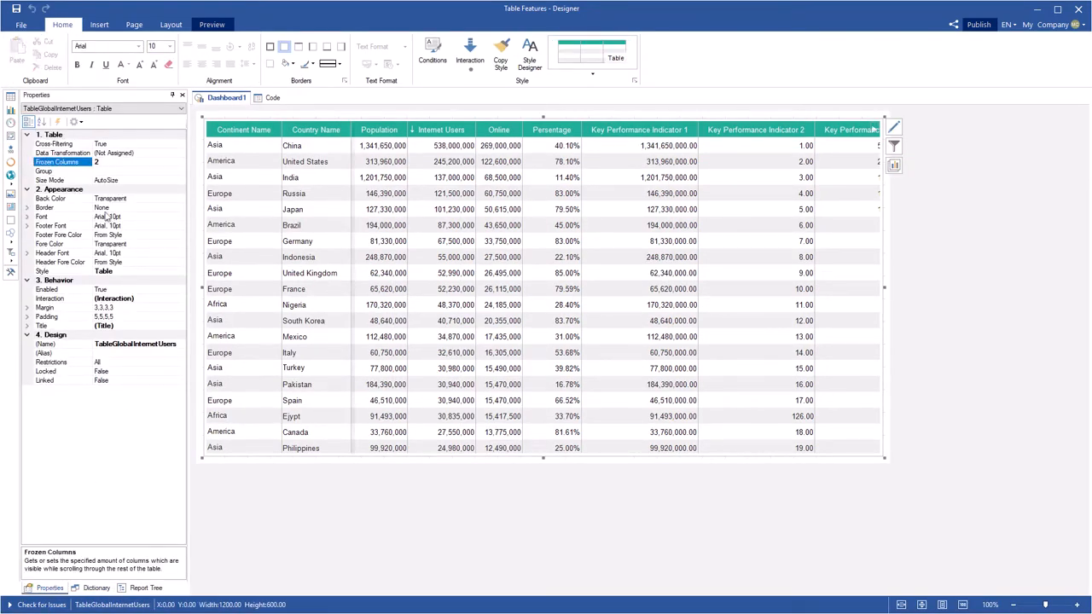
click(211, 24)
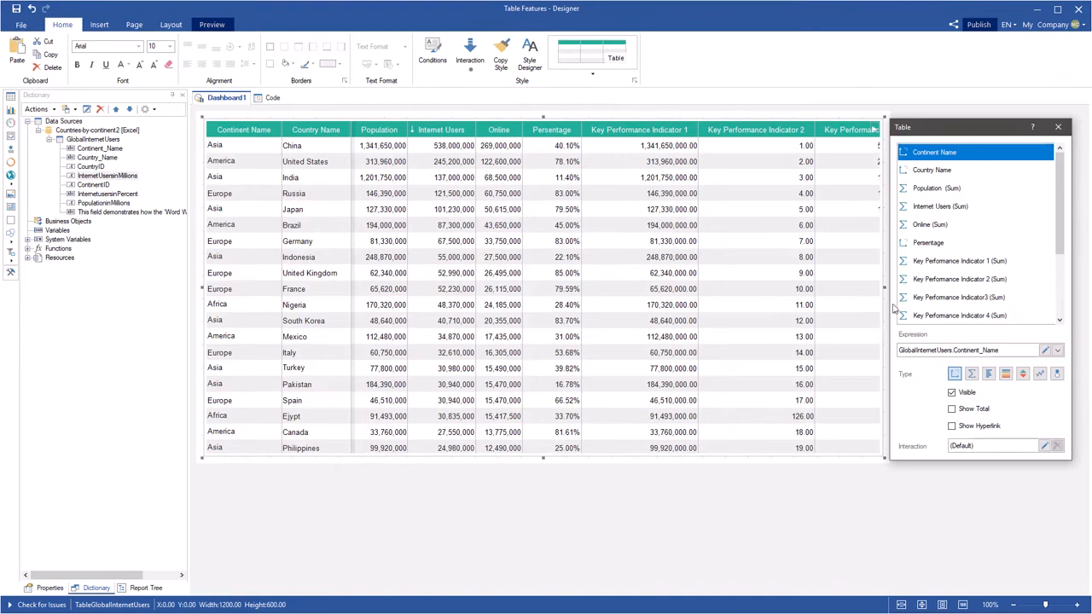
Step: Give the last Word Wrap demo column width 150 and Word Wrap True
scroll(down, 3)
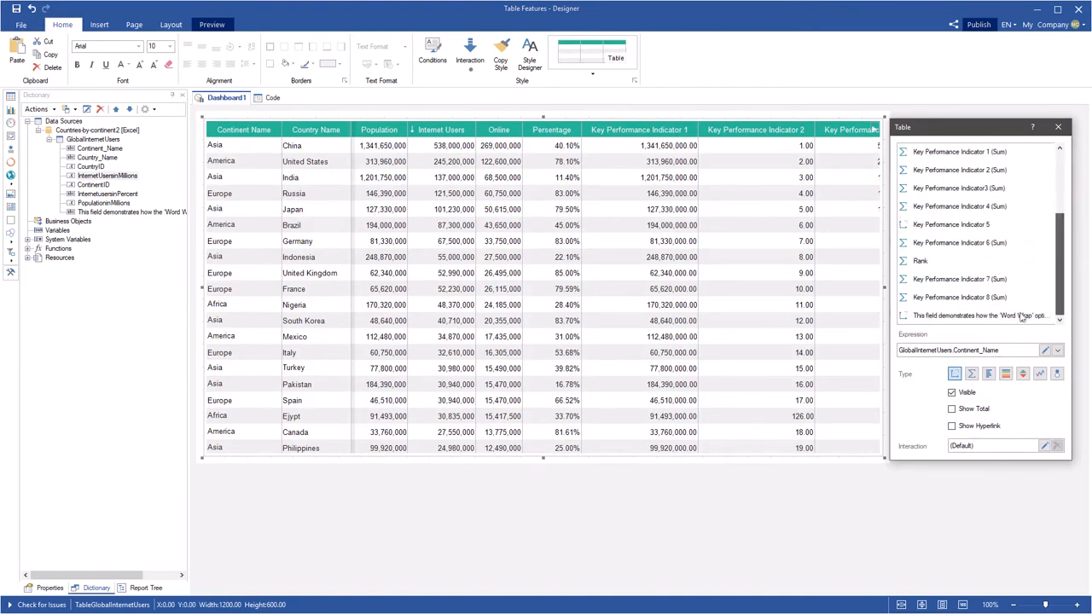
click(976, 315)
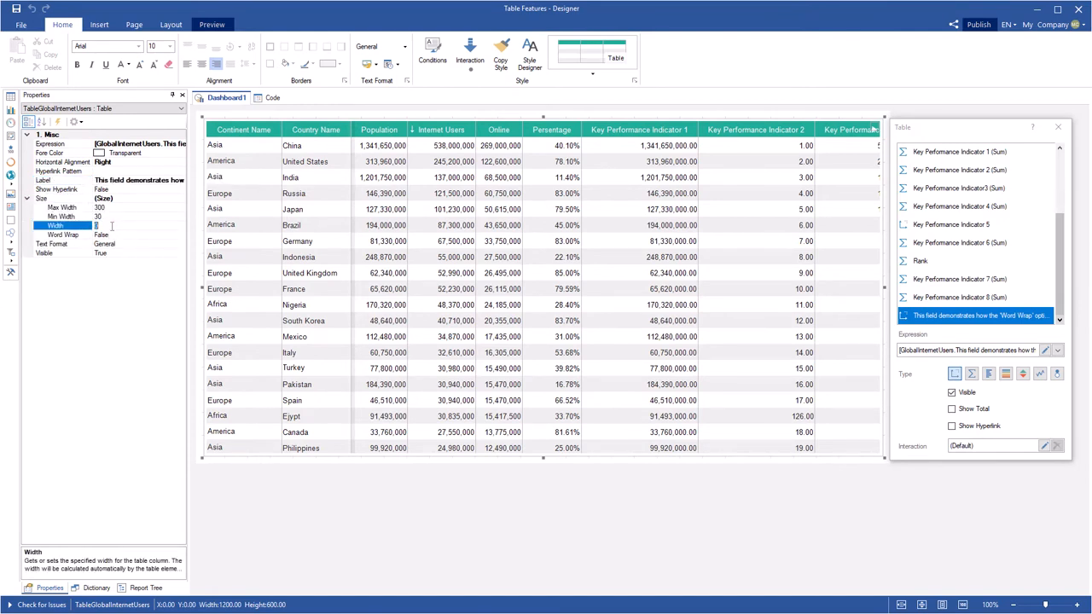
text(150)
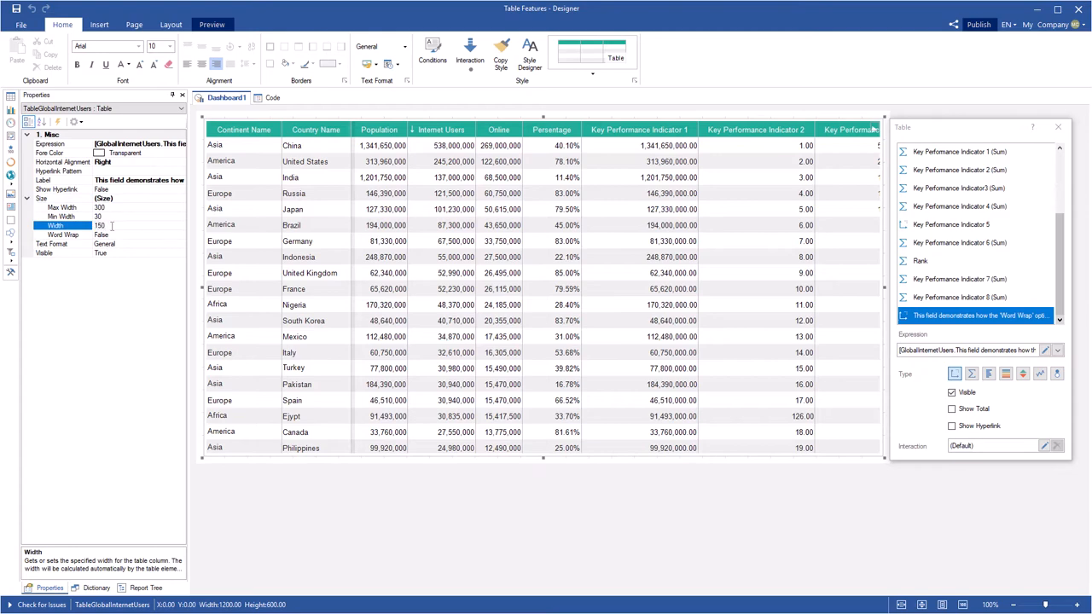
click(63, 234)
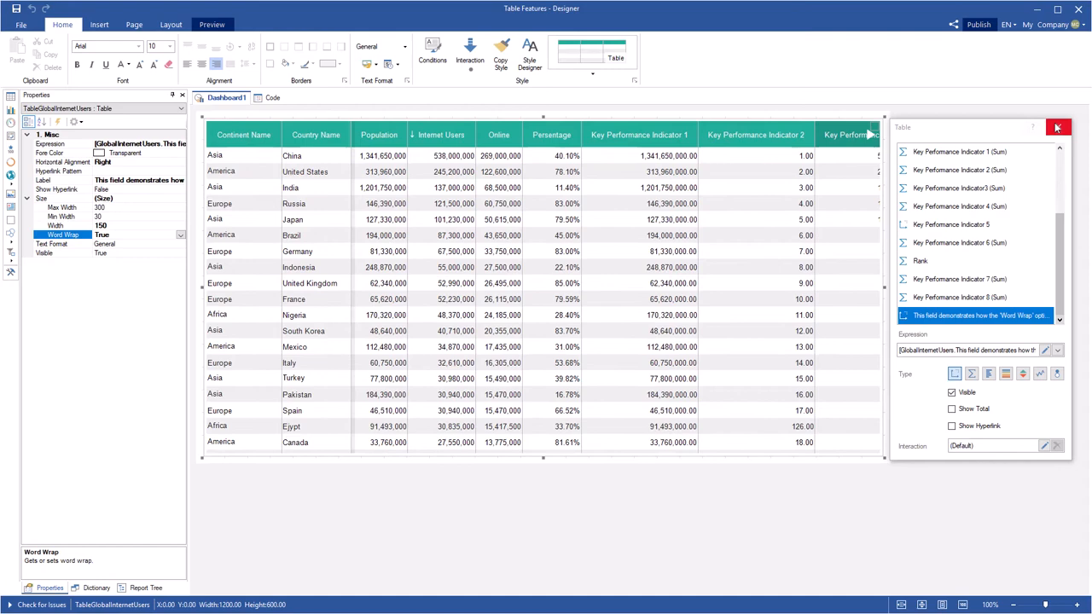
Step: Close the Table editor and view the dashboard in Preview
click(212, 24)
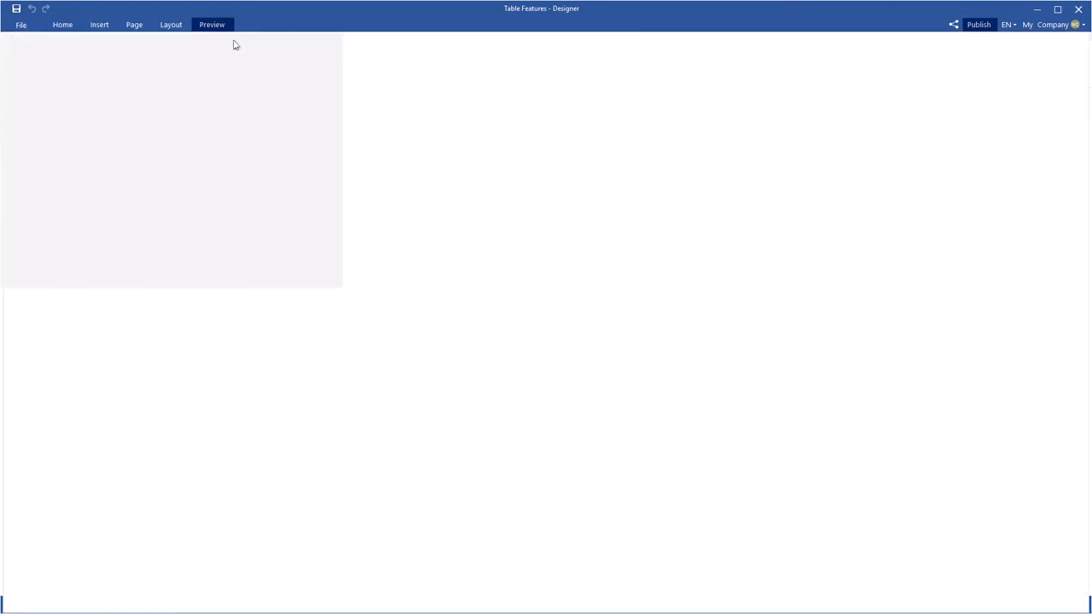
click(212, 24)
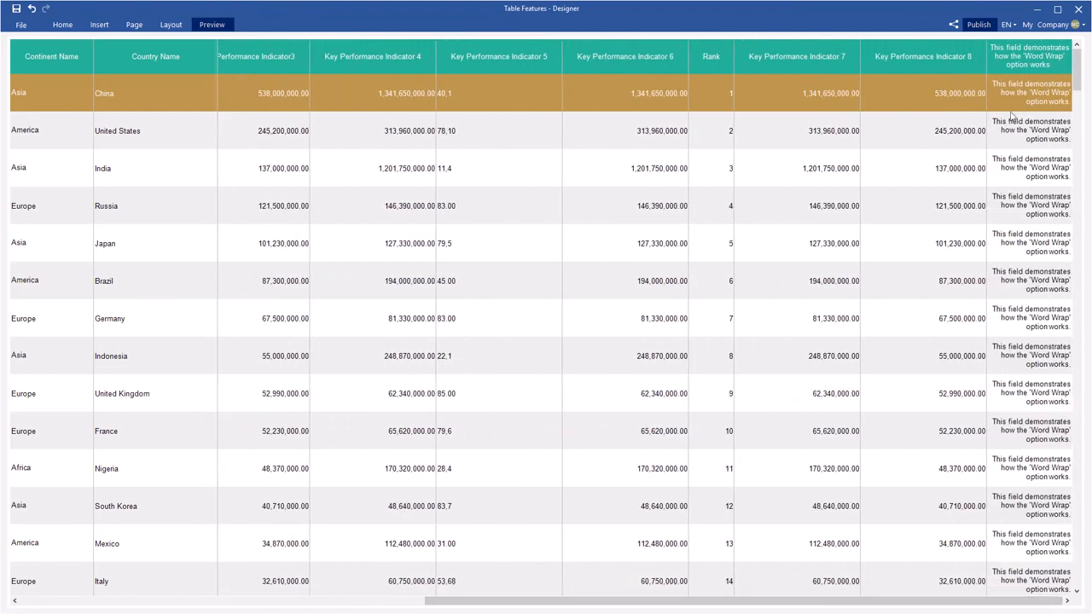
mouse_move(1003, 344)
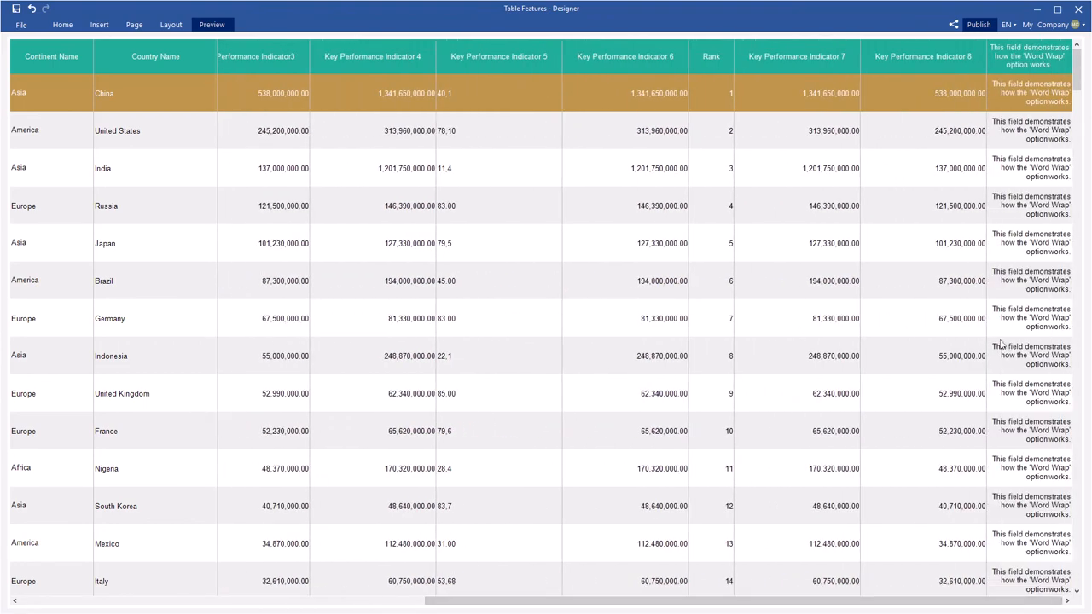